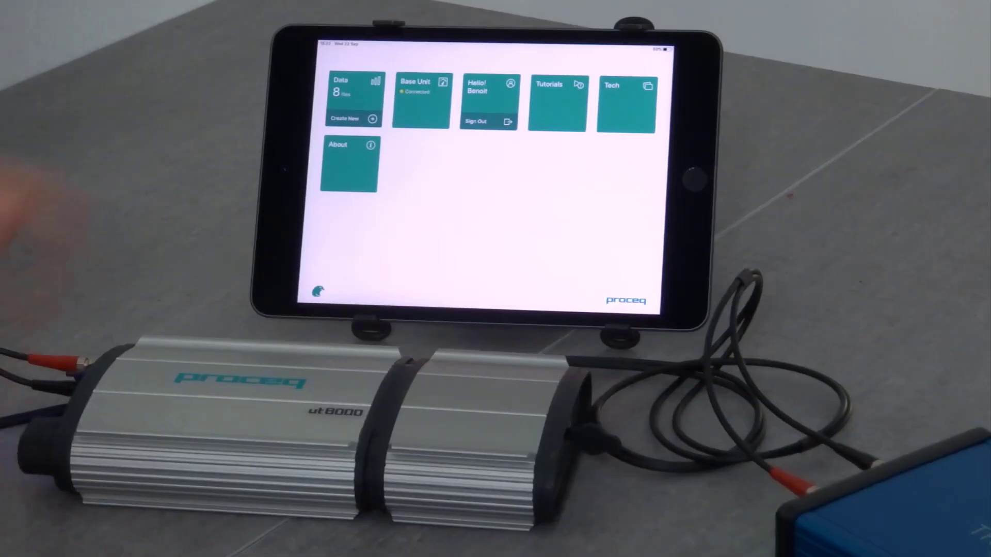
- Open the saved TrainDE UT DC001 measurement from the Data list
{"action": "left_click", "coordinate": [352, 98]}
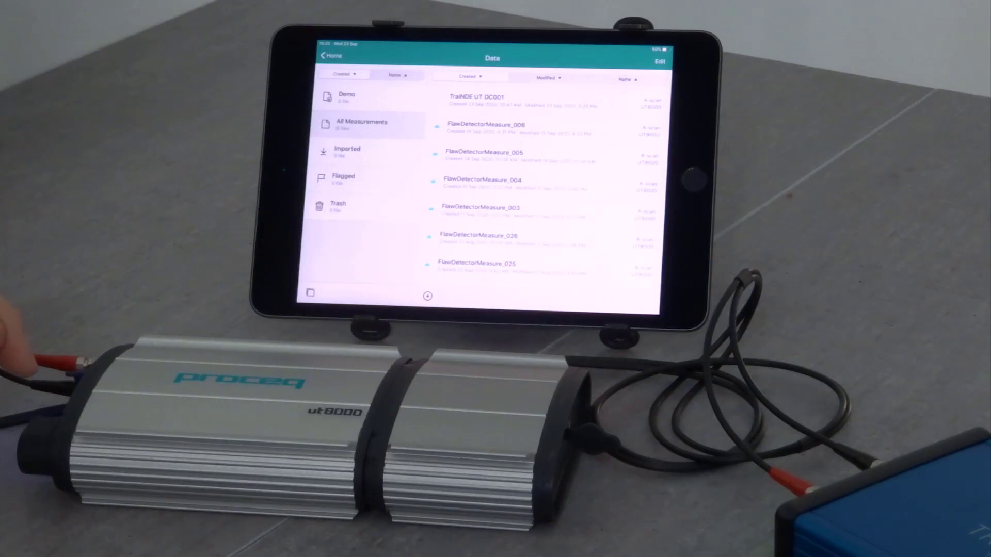
{"action": "left_click", "coordinate": [477, 98]}
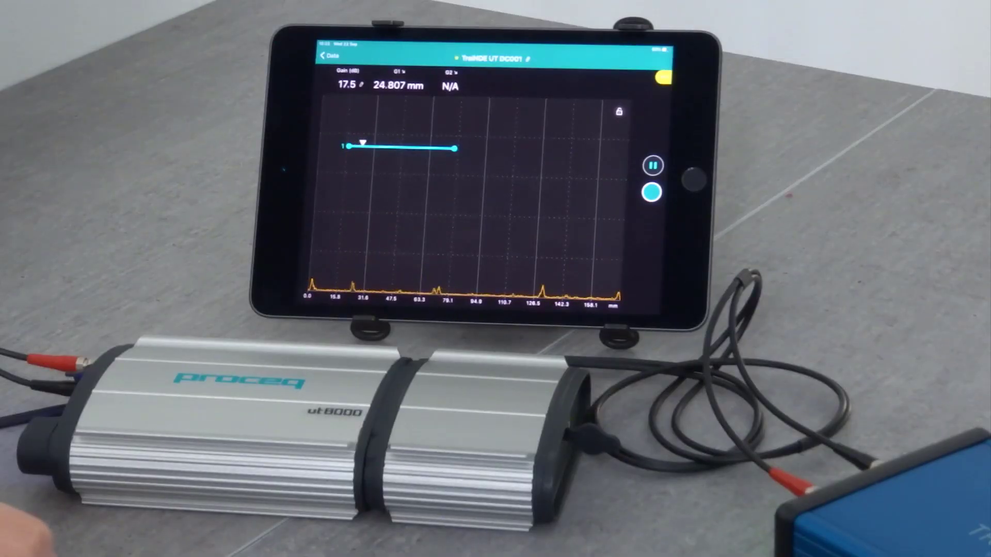